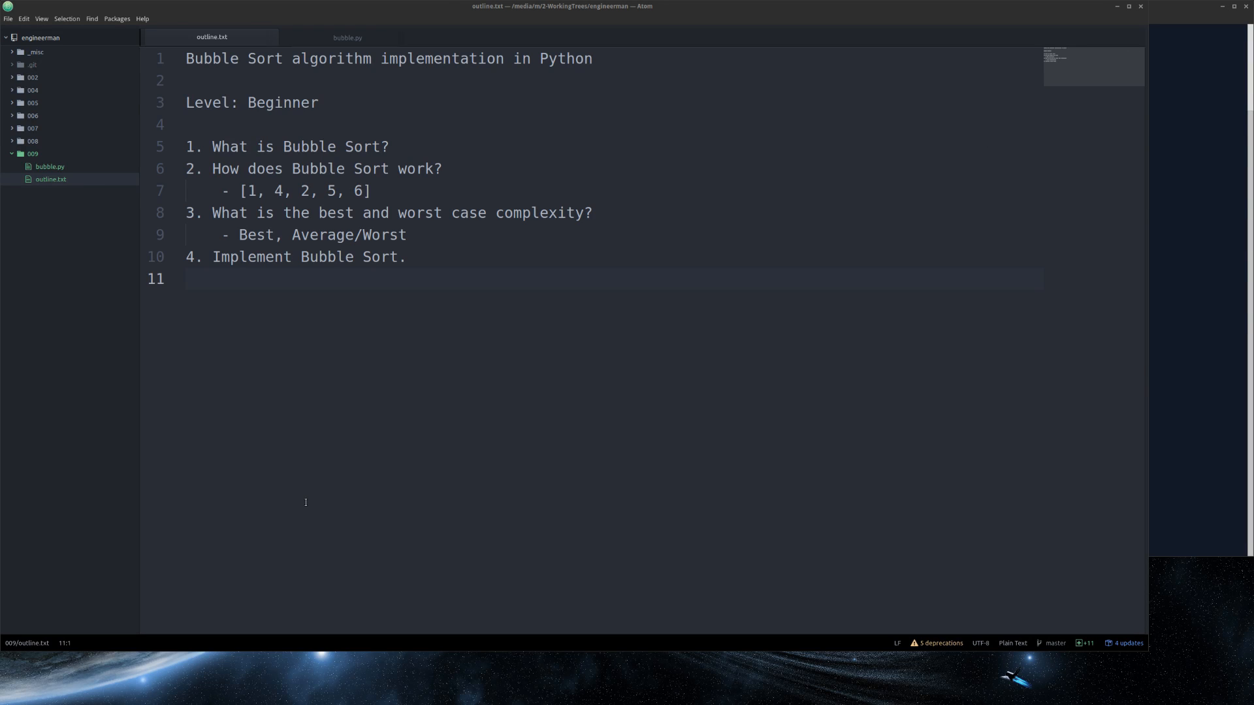
mouse_move(389, 564)
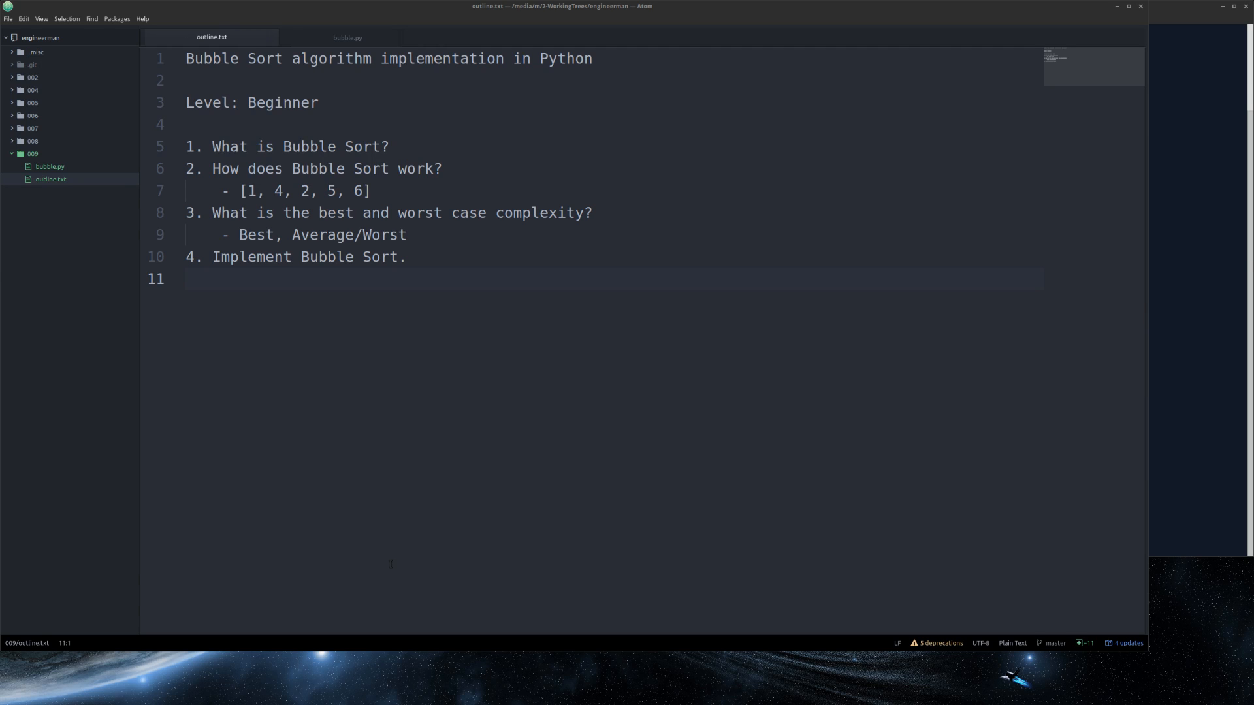
mouse_move(398, 272)
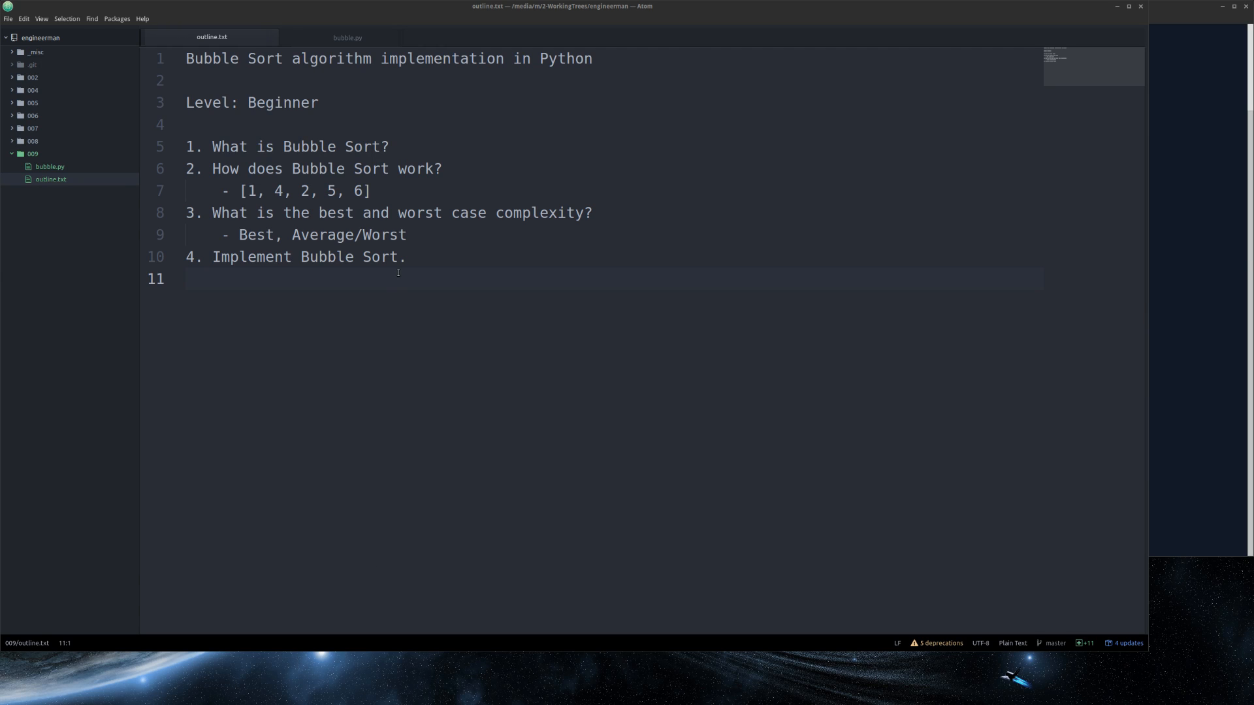
mouse_move(350, 541)
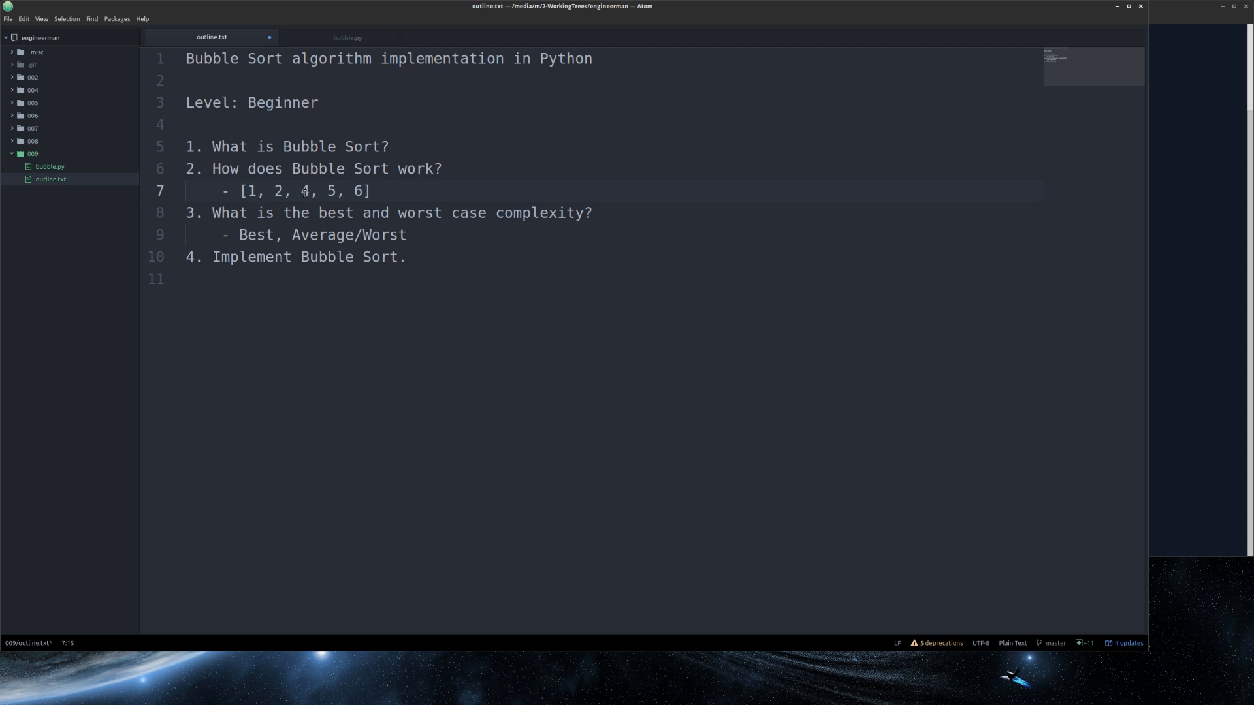
click(328, 213)
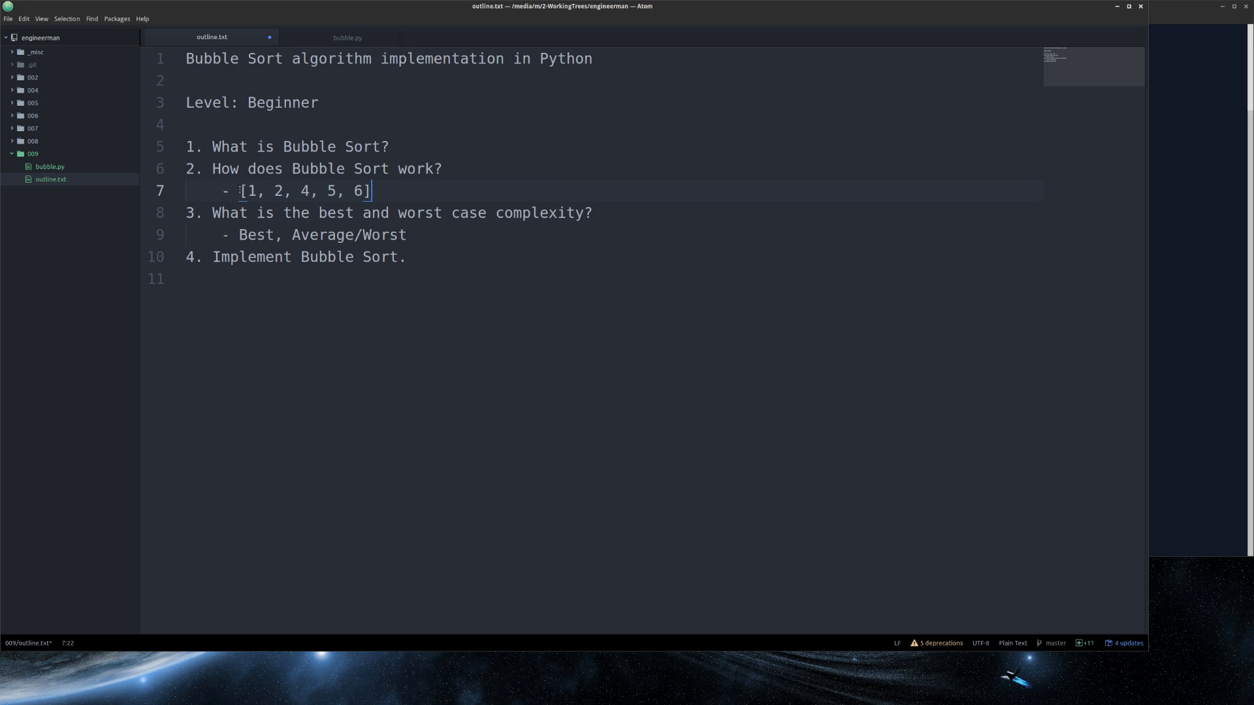
drag(240, 191, 369, 191)
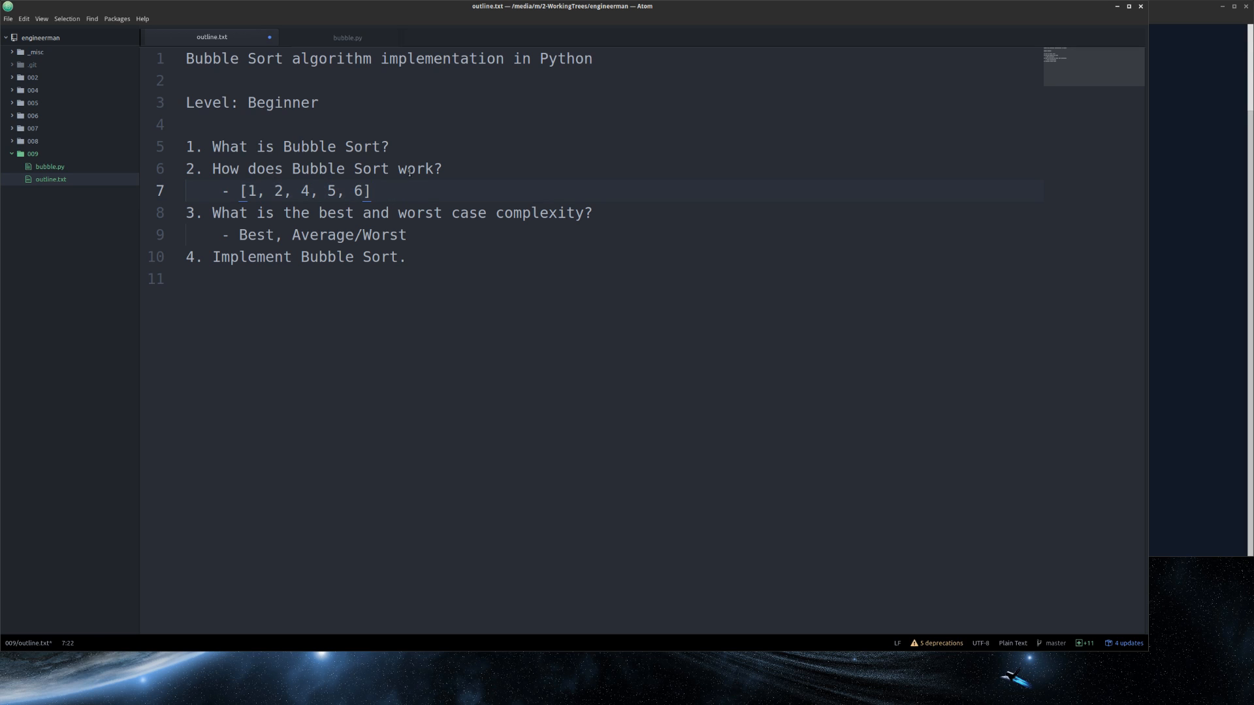
mouse_move(408, 490)
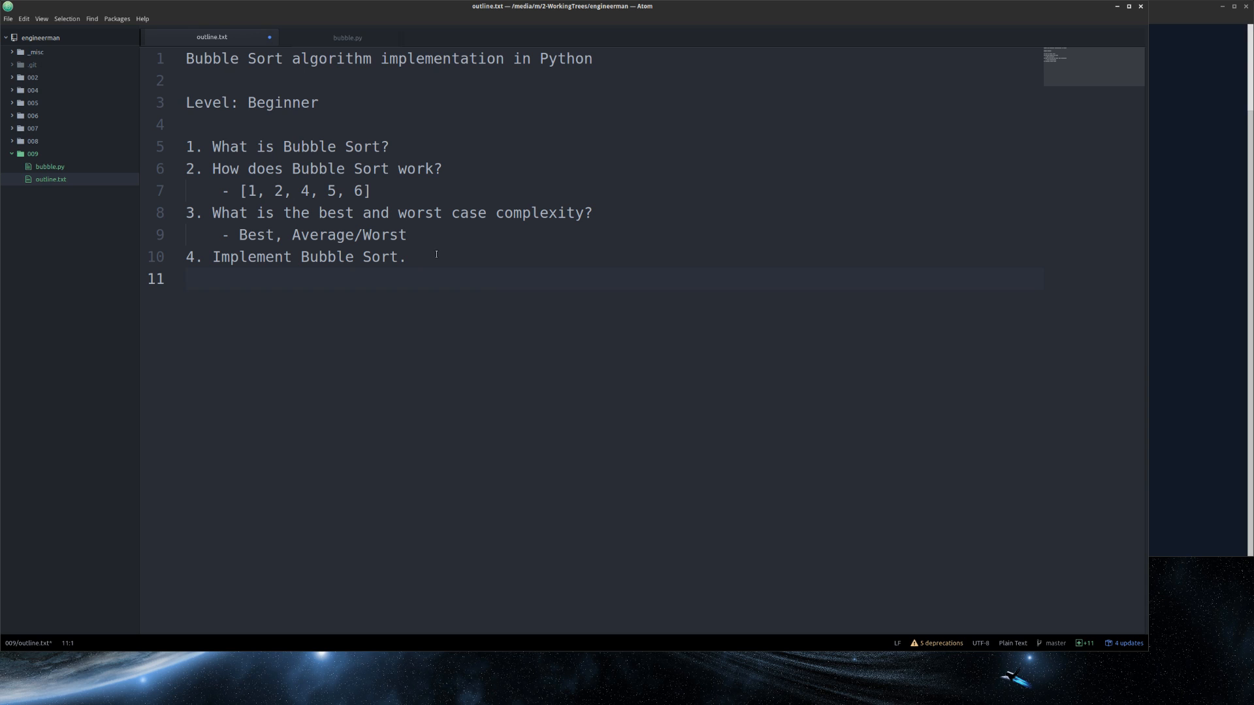
Step: Switch to bubble.py and place the caret inside the sort function body
click(348, 37)
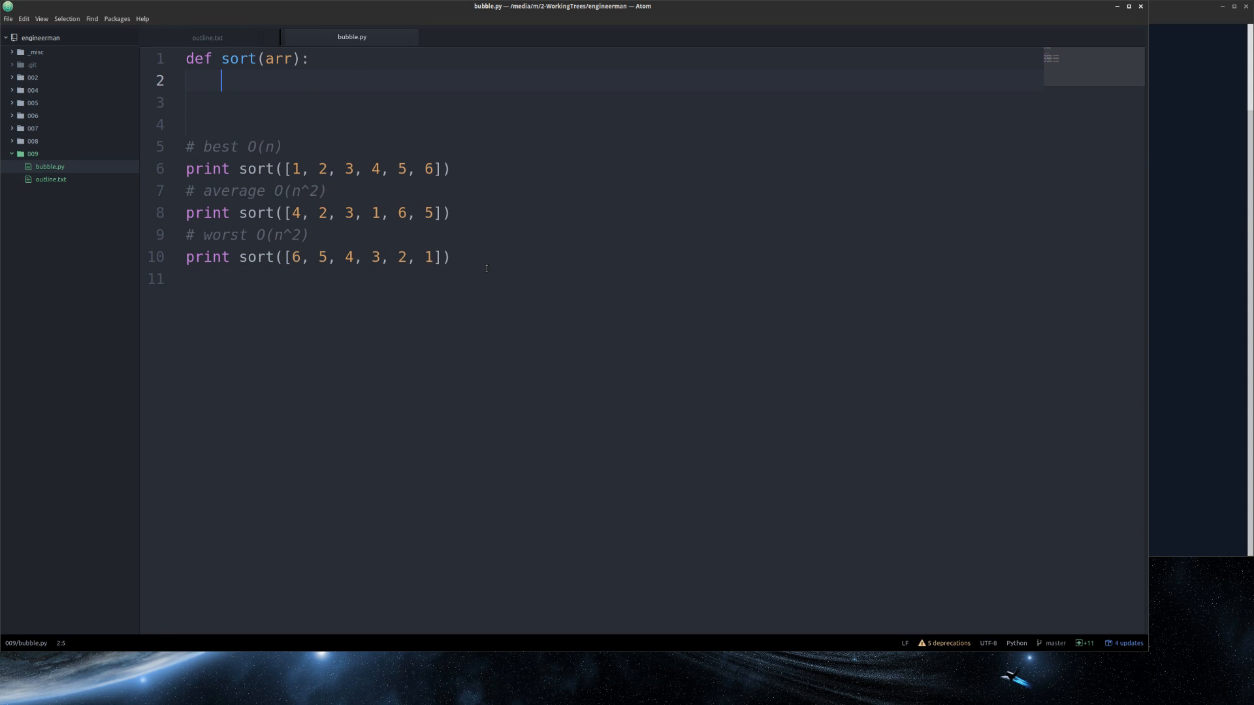
drag(185, 146, 449, 257)
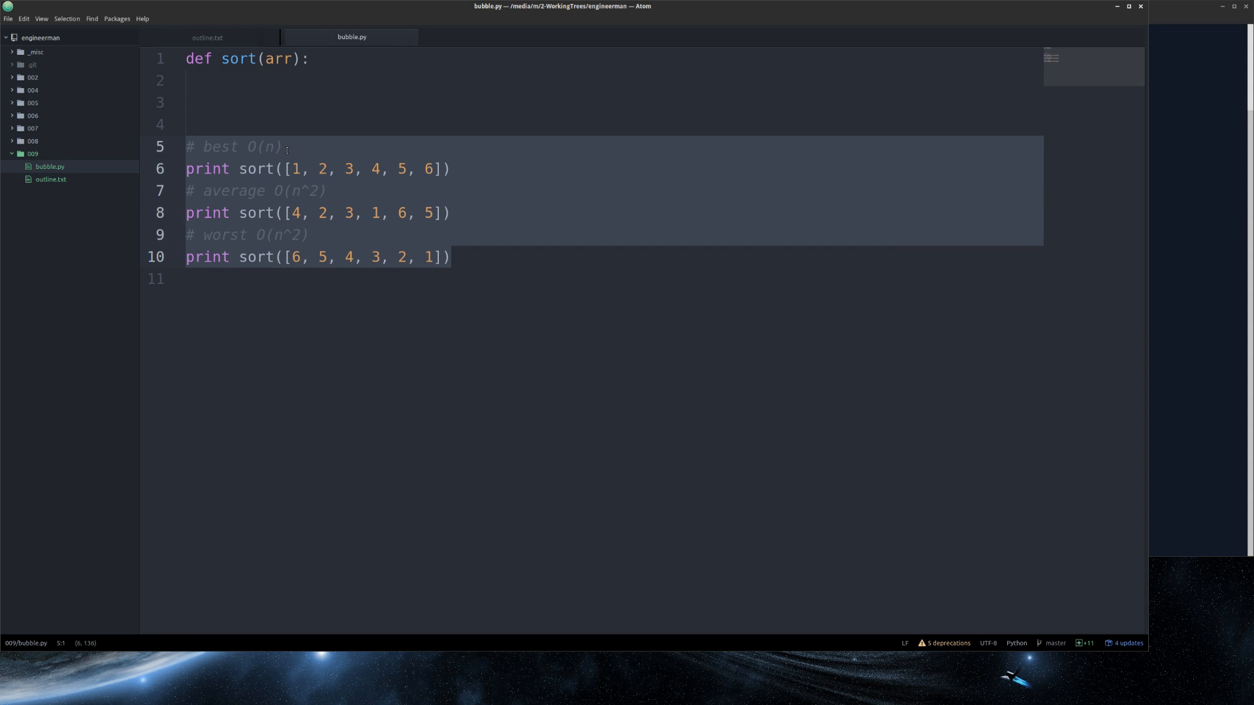
click(293, 80)
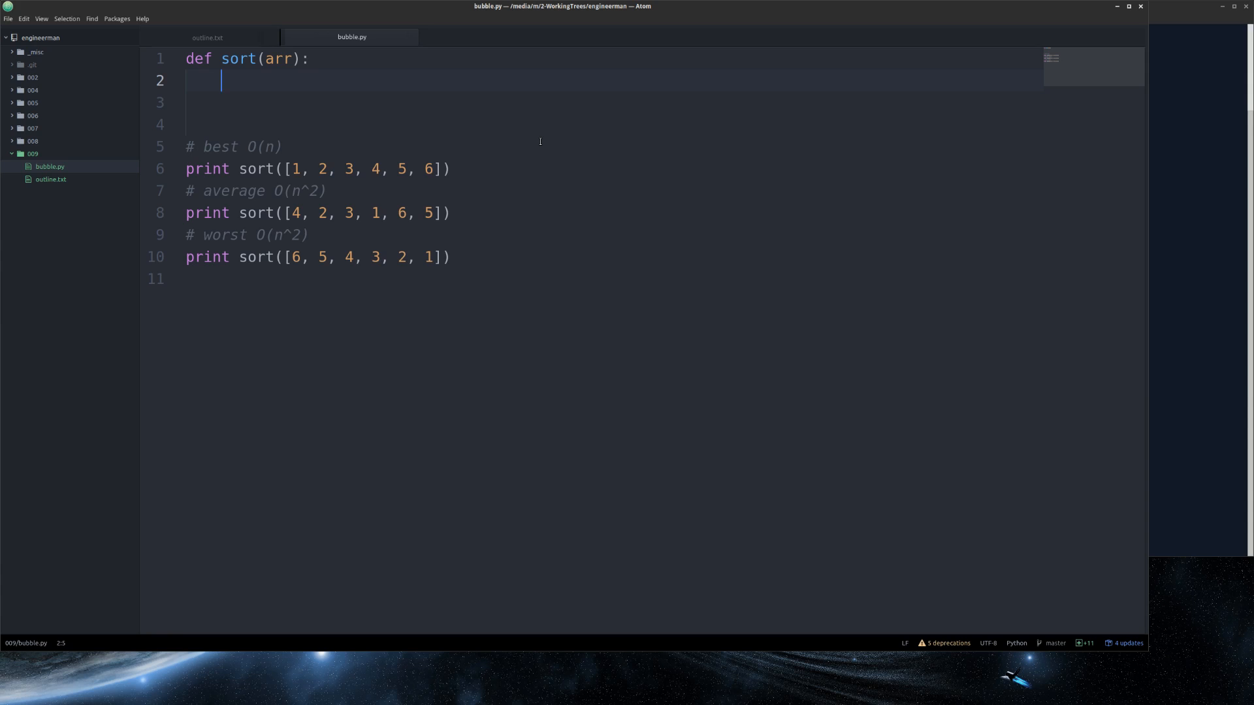
Step: Write 'while True:' with 'corrected = False' as its first line
text(while True:)
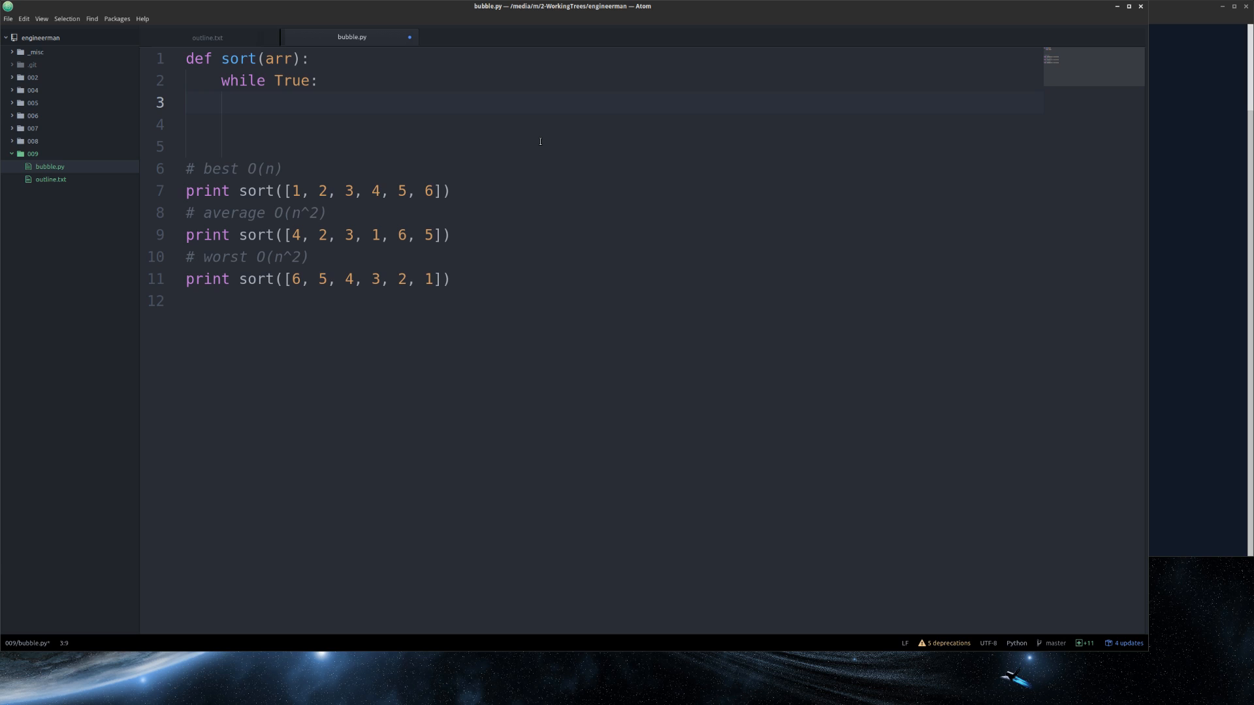
text(corrected = False)
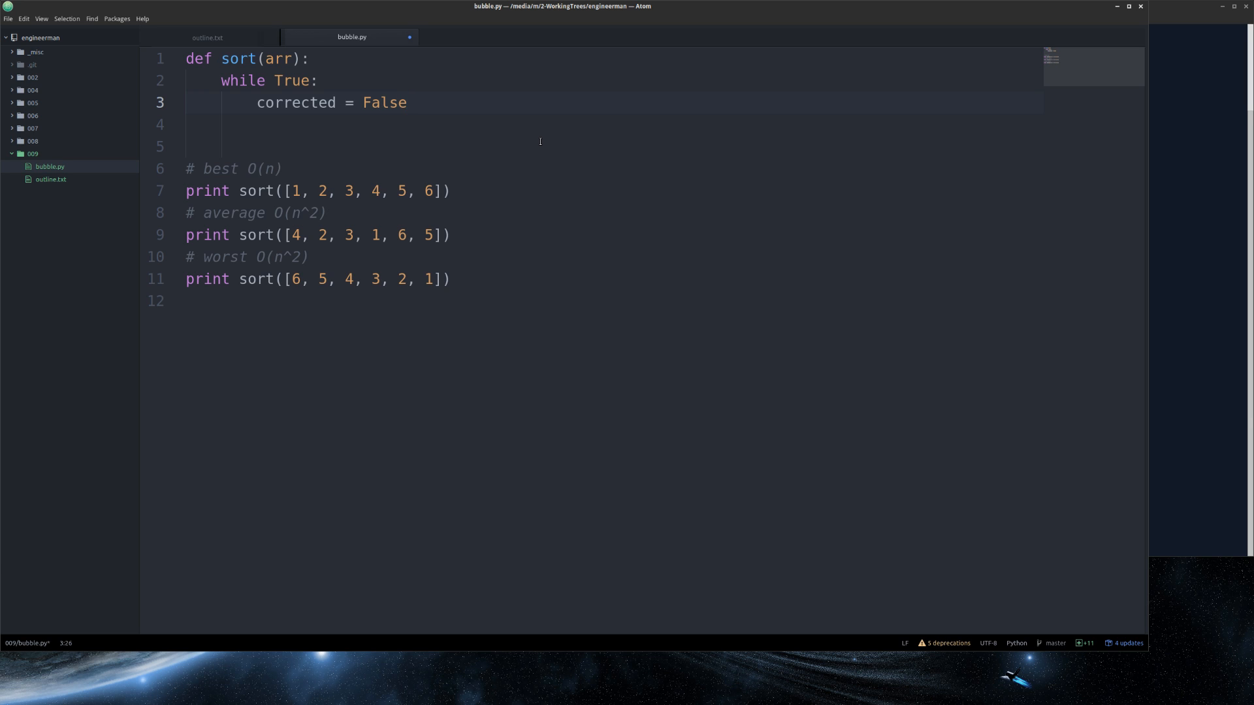
click(407, 102)
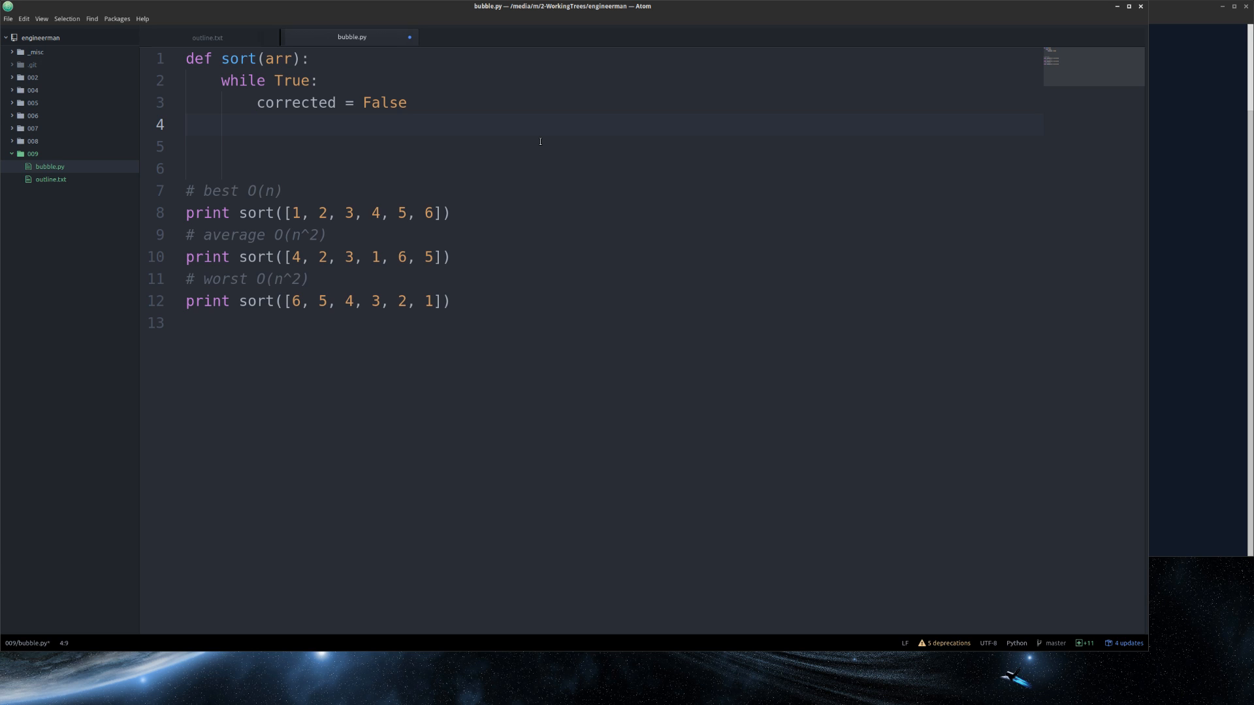
Step: Write the loop 'for i in range(0, len(arr) - 1):'
text(for i in range(0,)
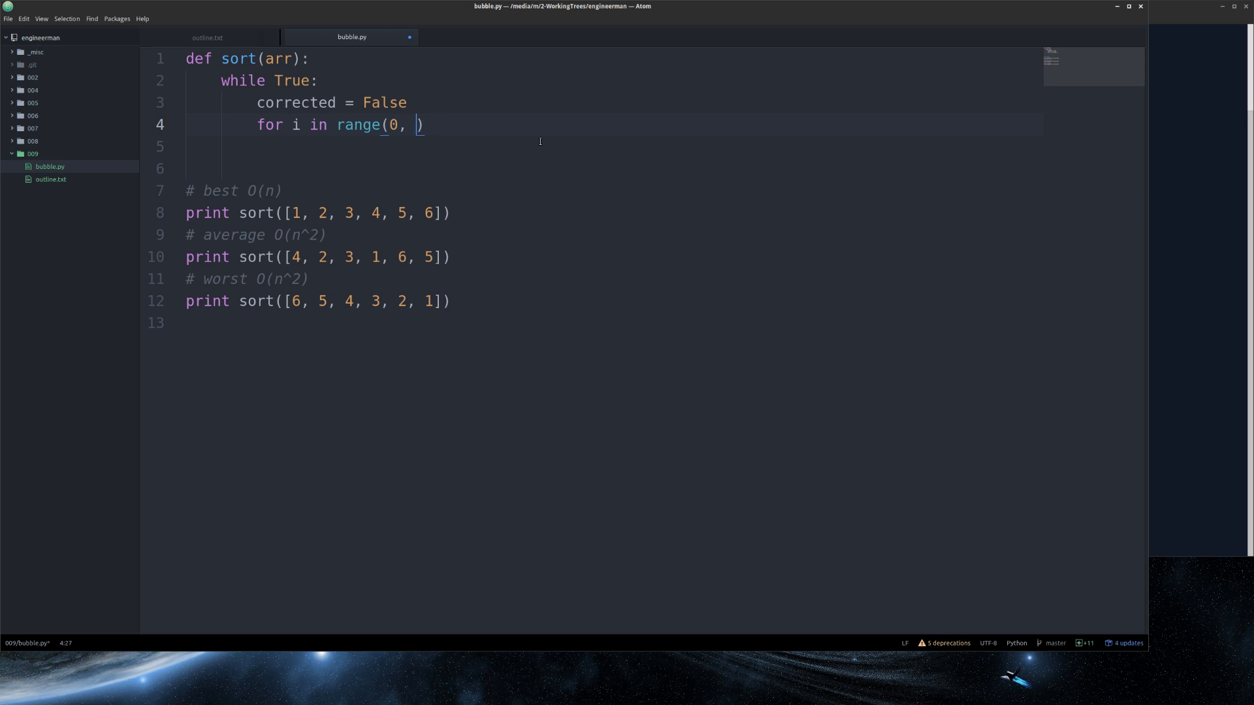
text(len(arr) -))
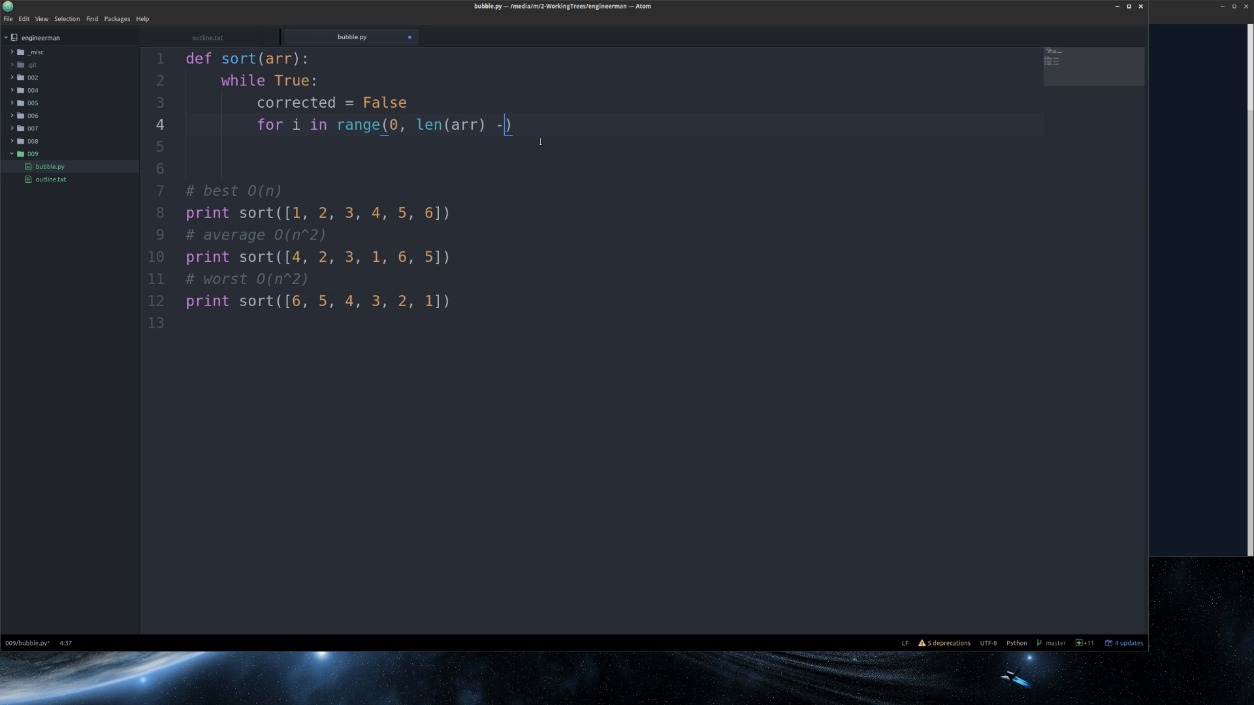
text(1)
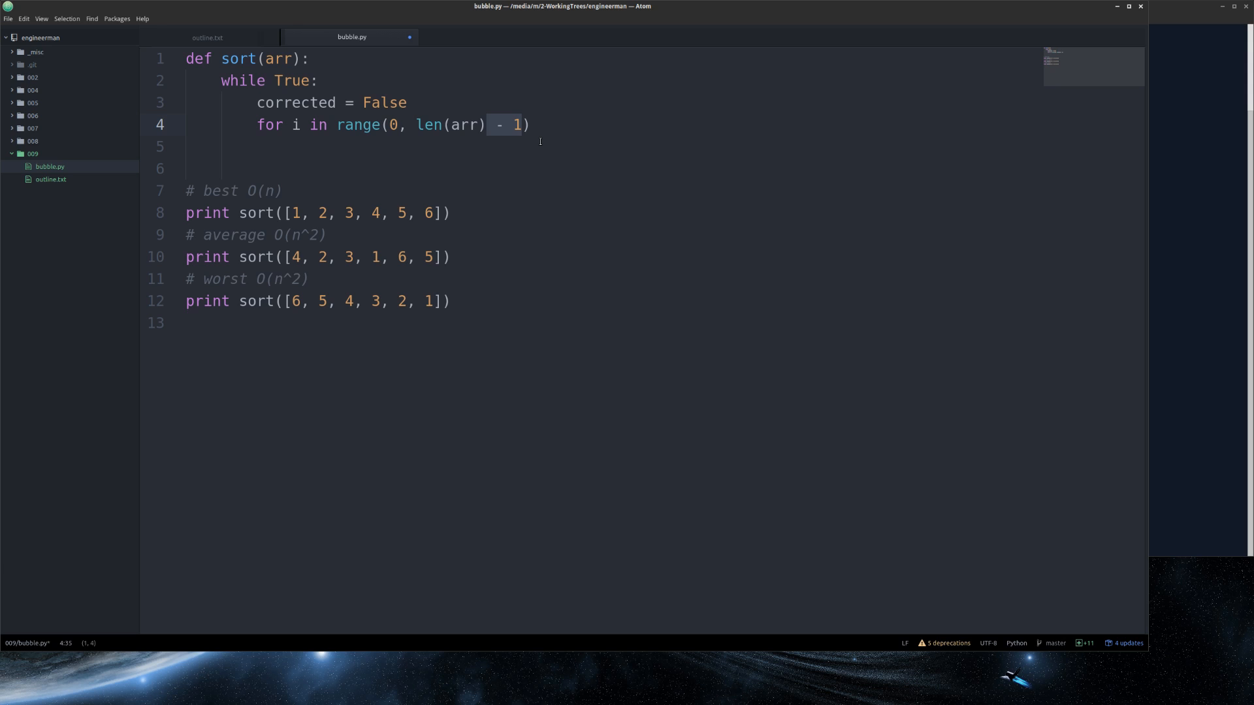
text(:)
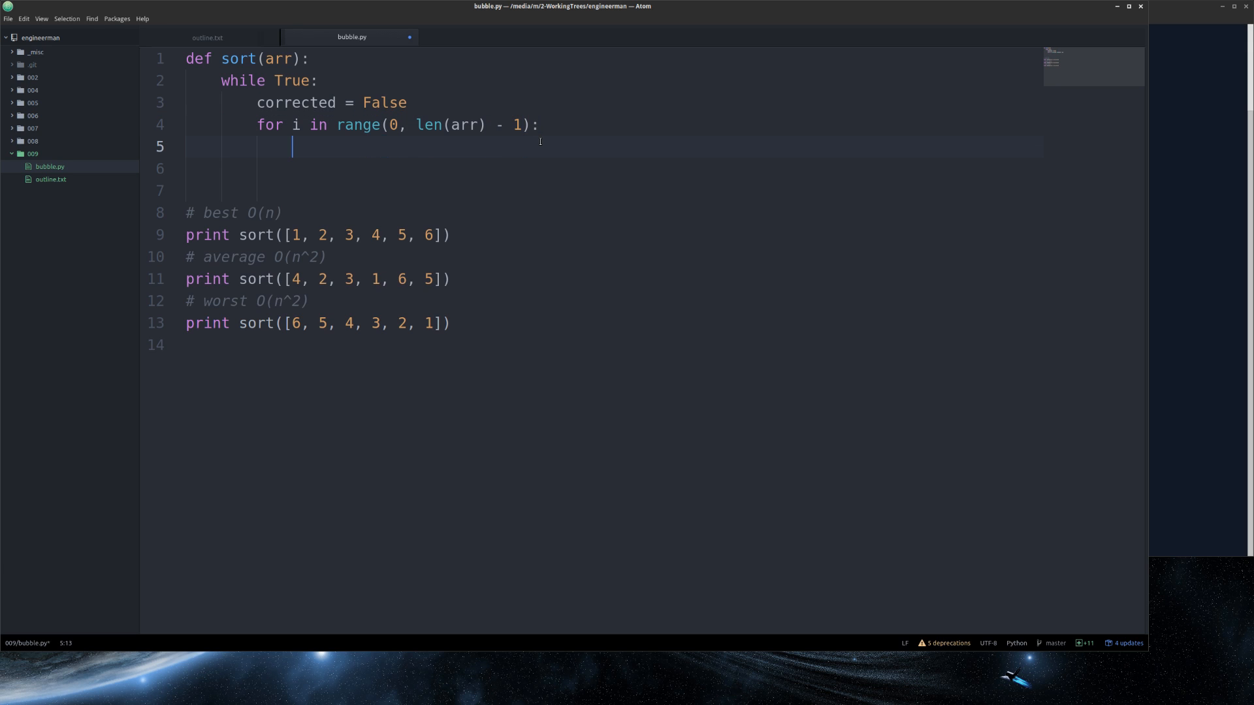
Step: Add 'if arr[i] > arr[i+1]:' inside the for loop
text(if ar)
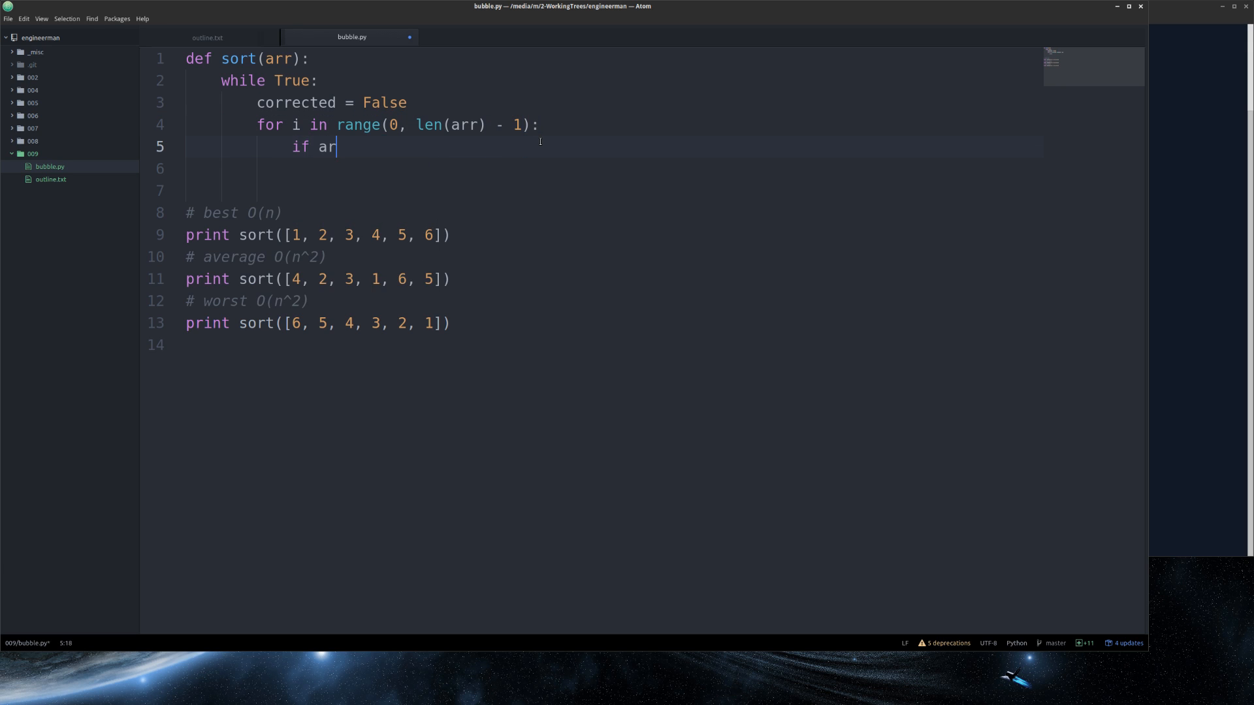
text(r[i] >)
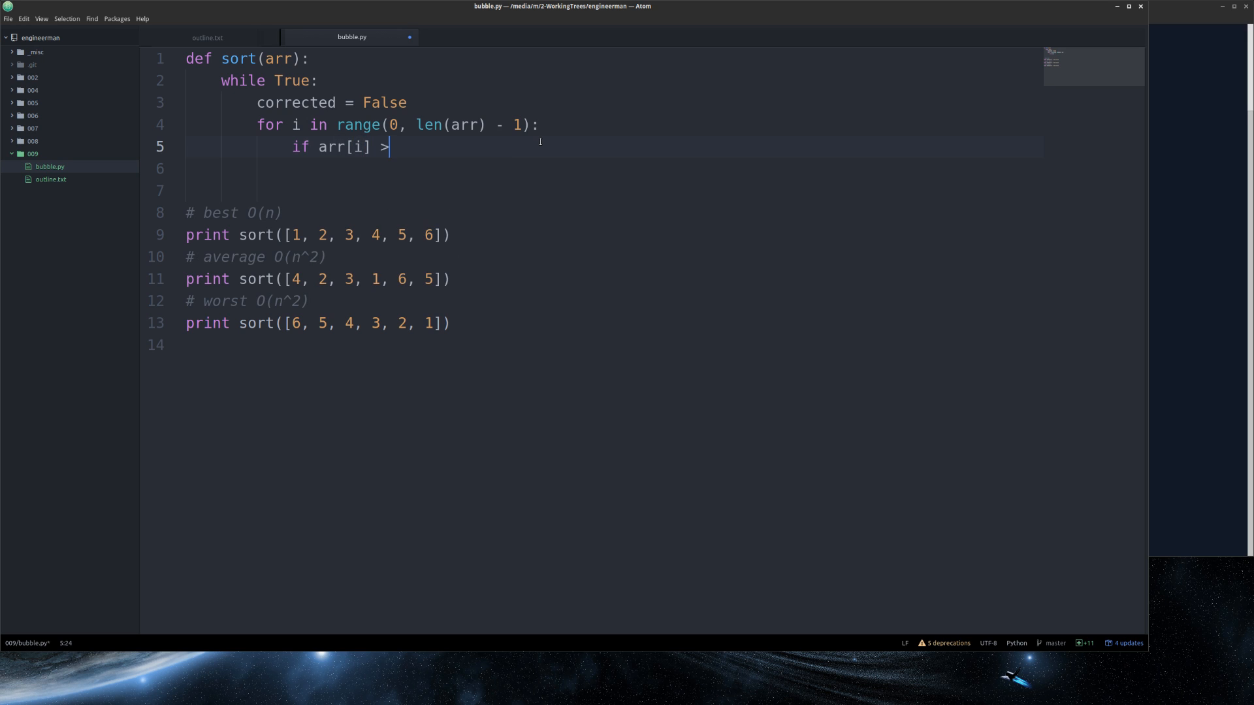
text(arr[i])
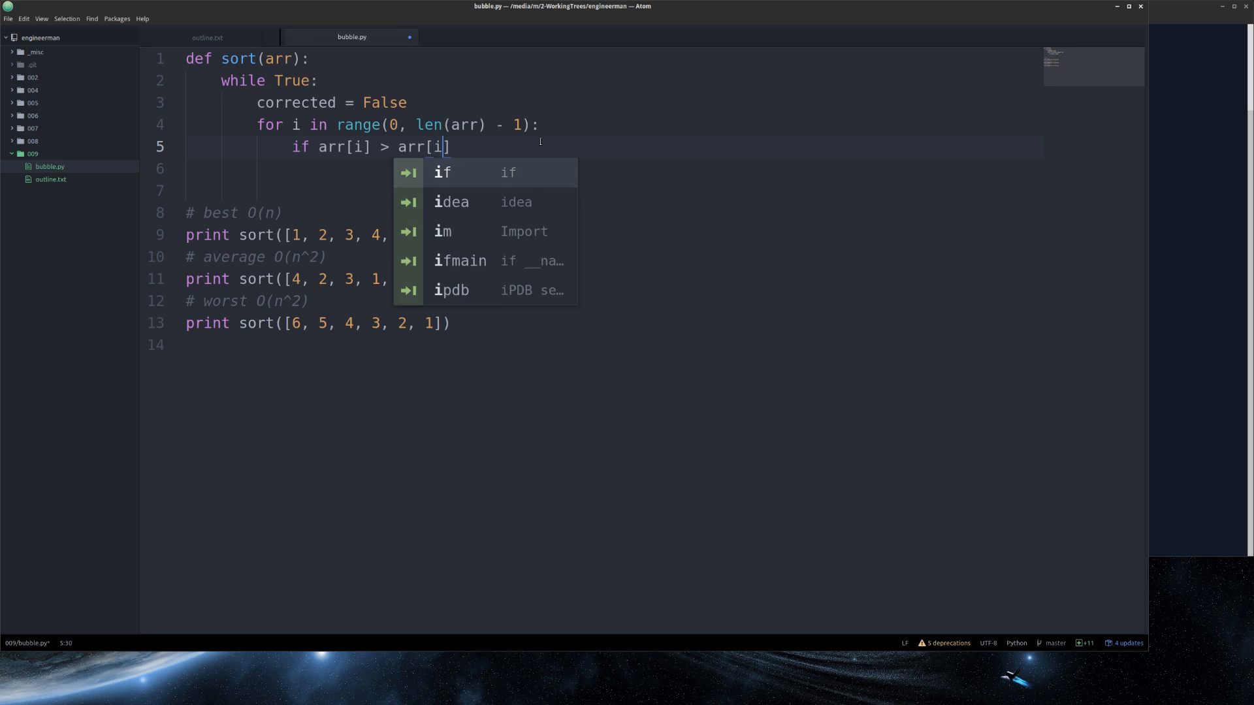
text(+1)
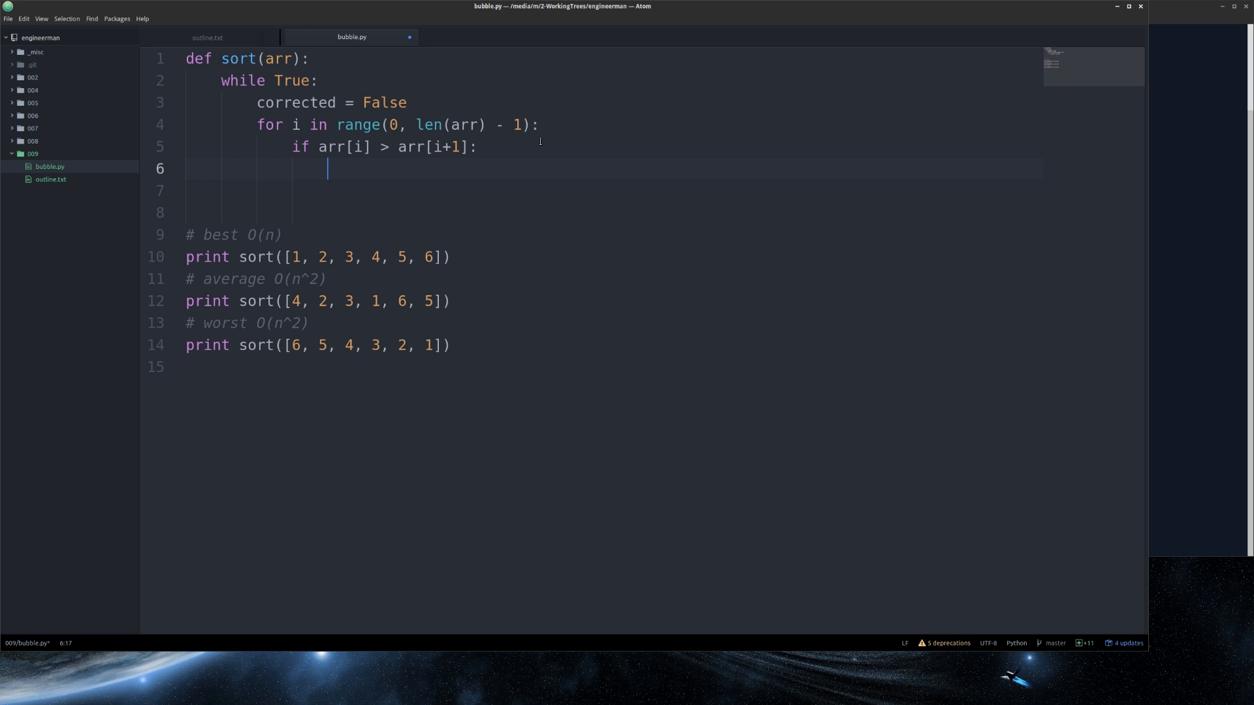
Step: Swap arr[i] and arr[i+1] by tuple assignment and set corrected = True
text(arr[)
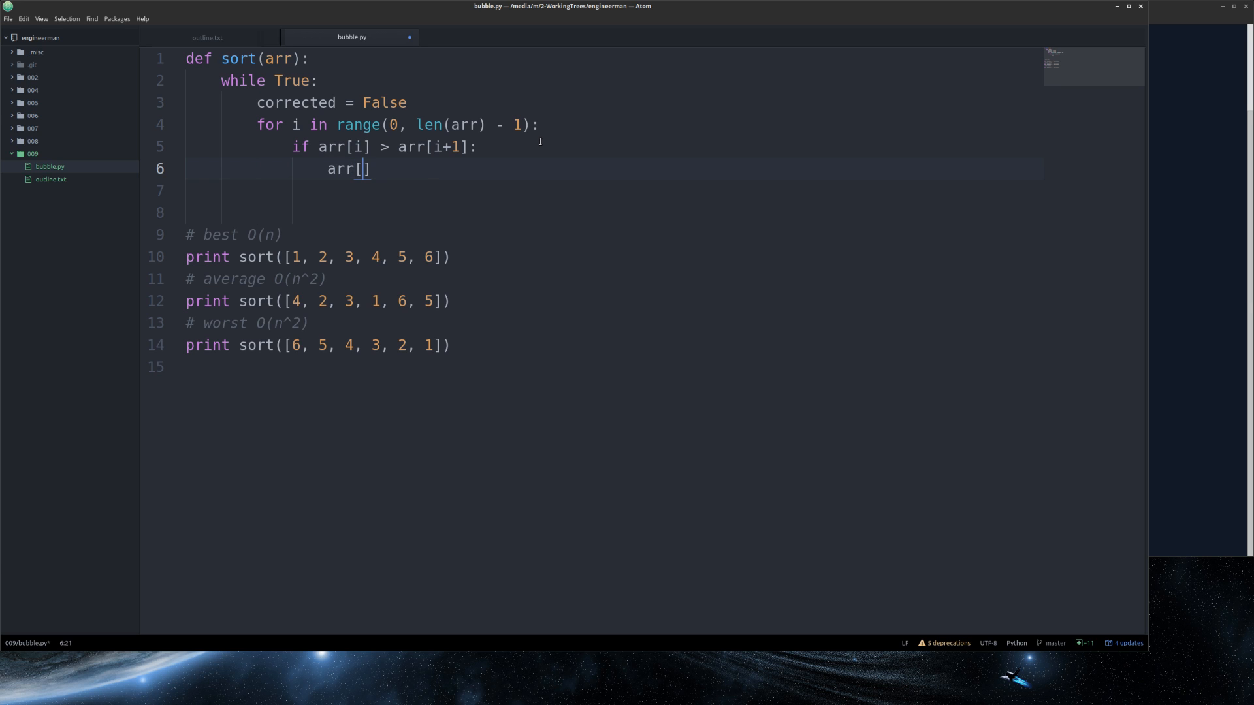
text(i,)
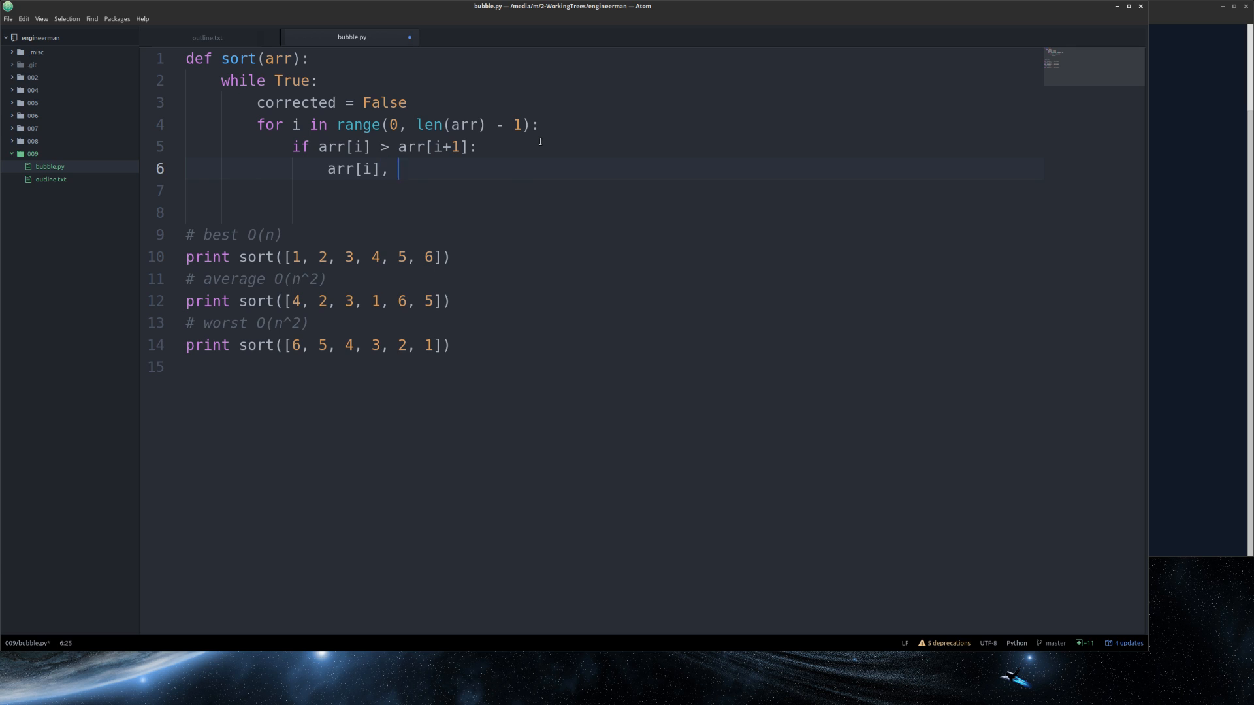
text(arr[i+1] =)
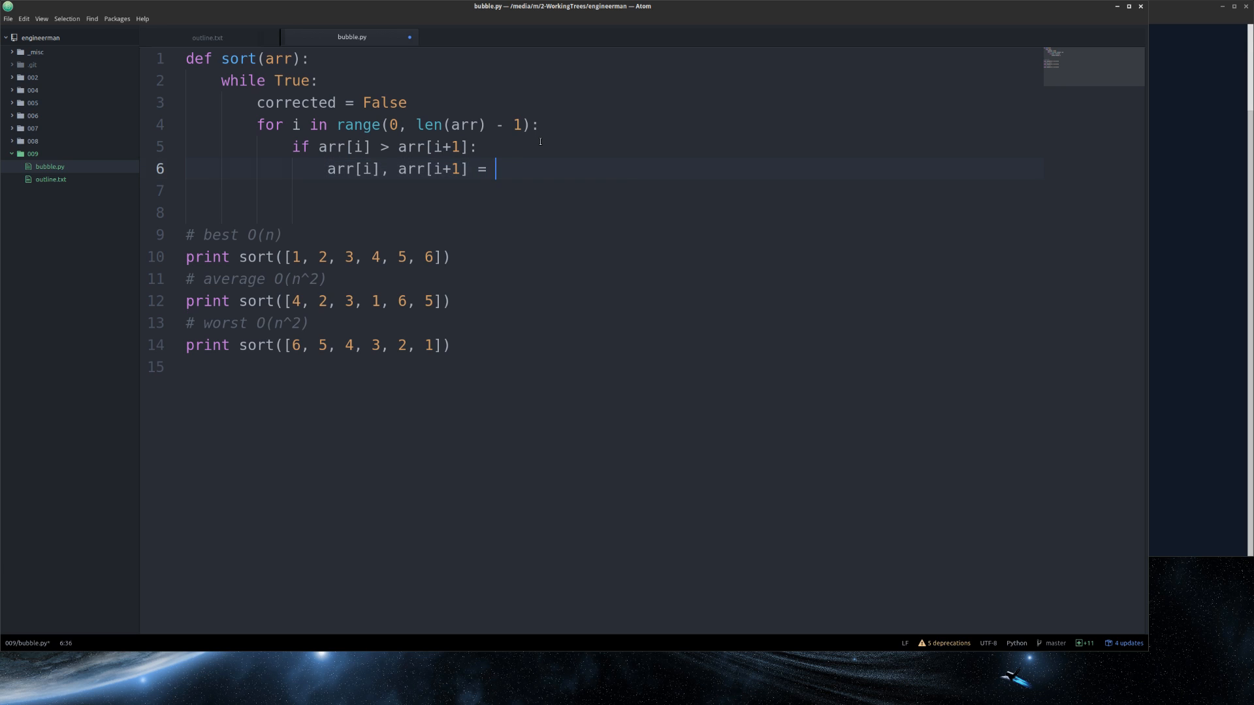
text(arr[i], arr[i])
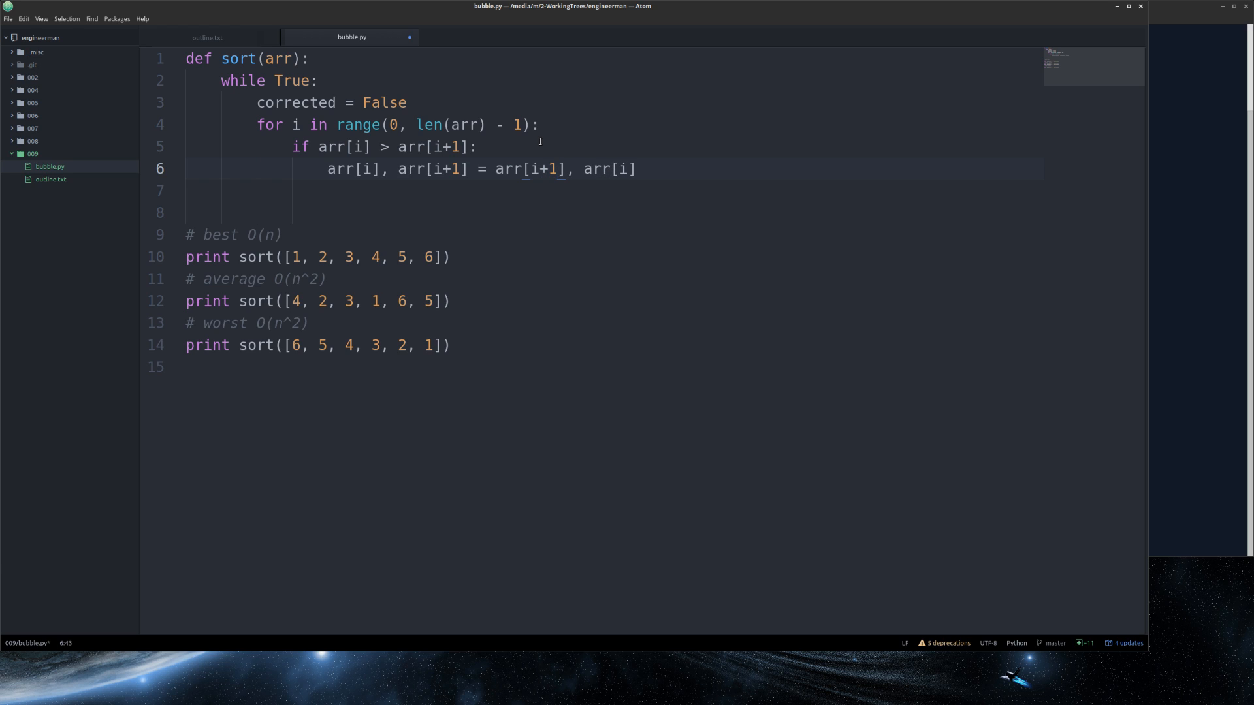
key(Return)
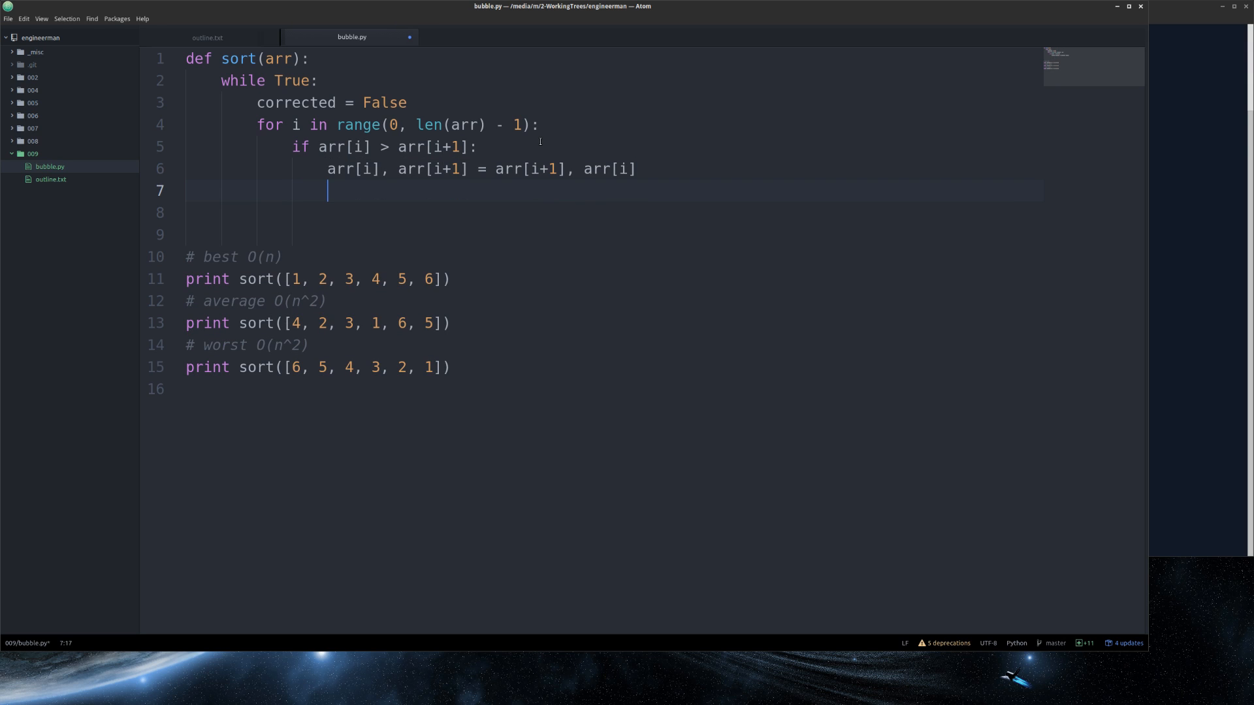
text(corrected =)
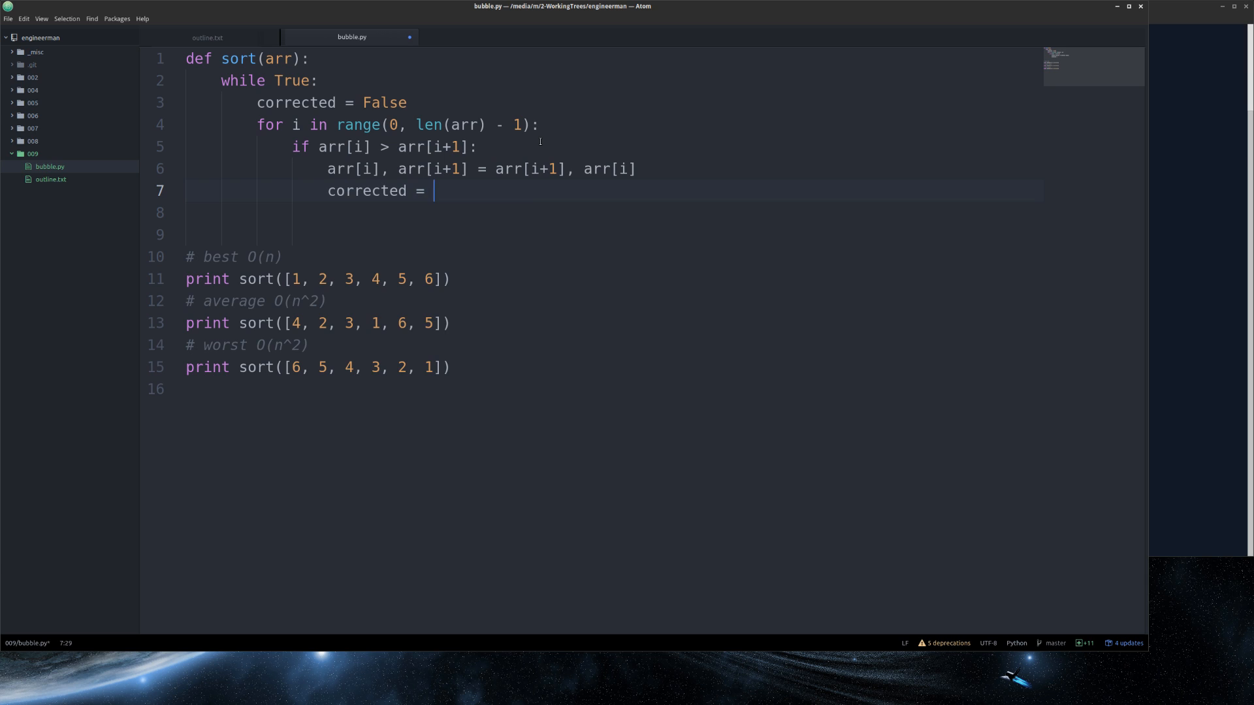
text(True)
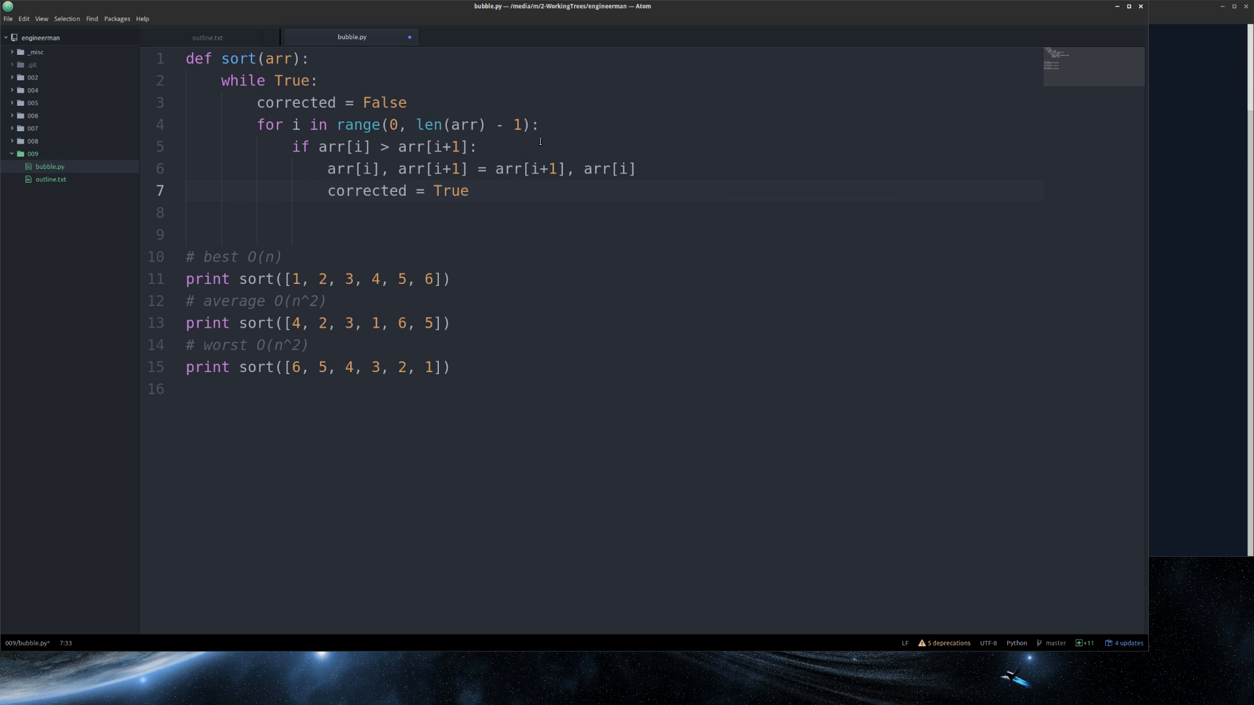
Step: Add 'if not corrected: return arr' at the while level and save the file
key(enter)
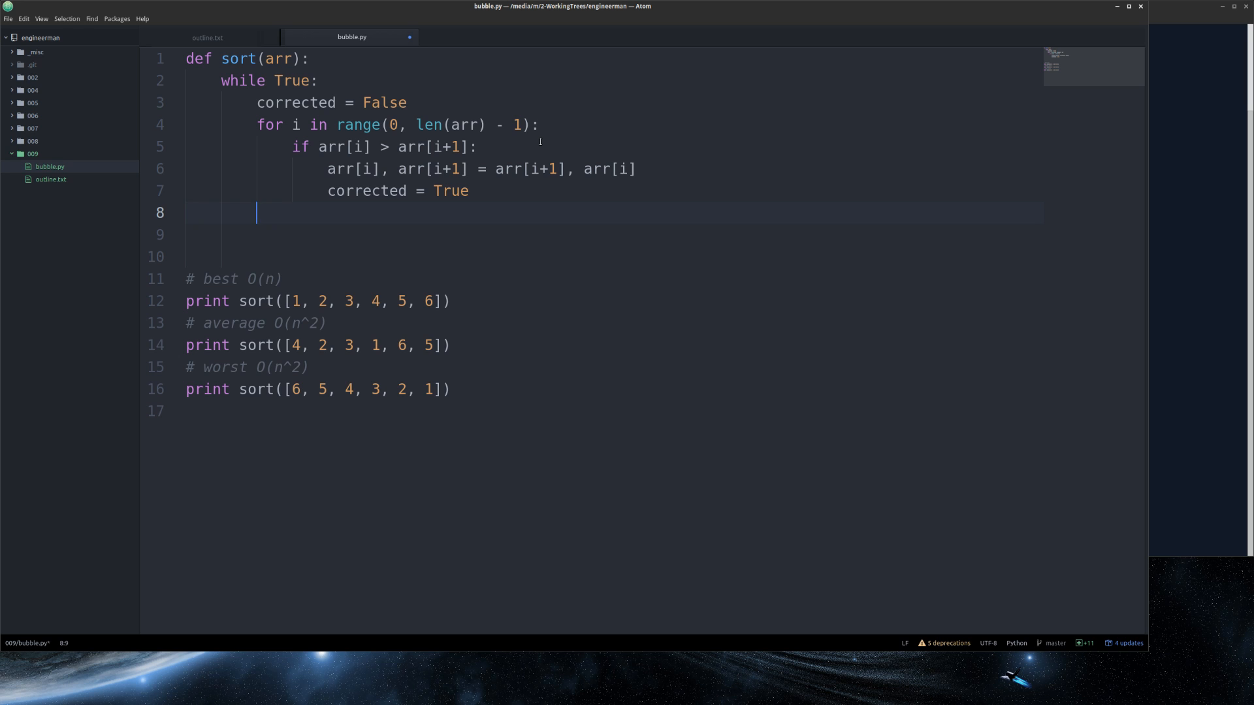
text(if not corrected)
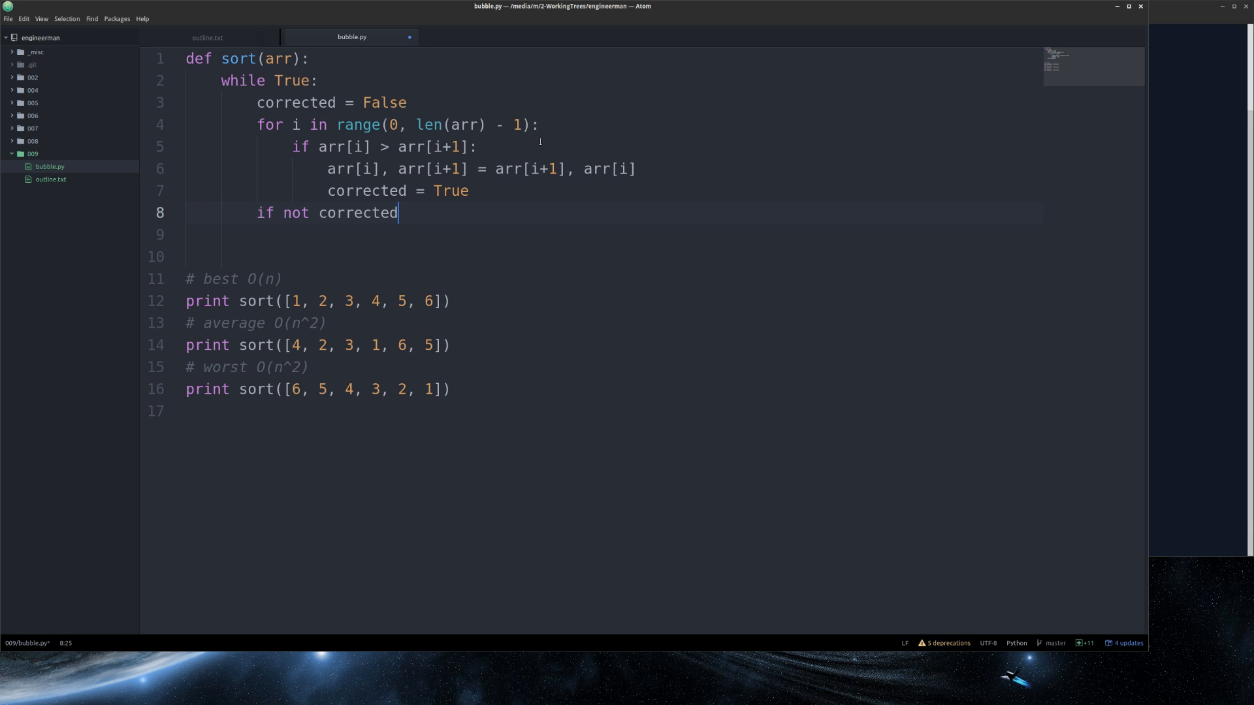
text(:)
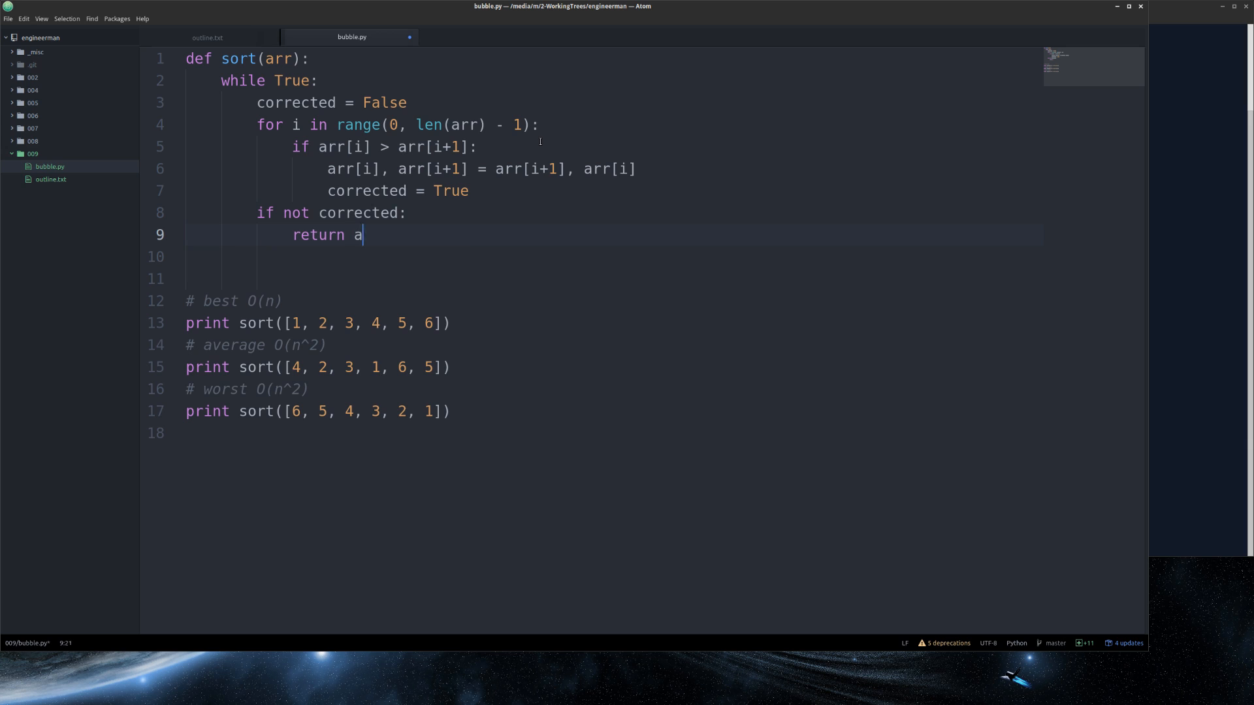
text(rr)
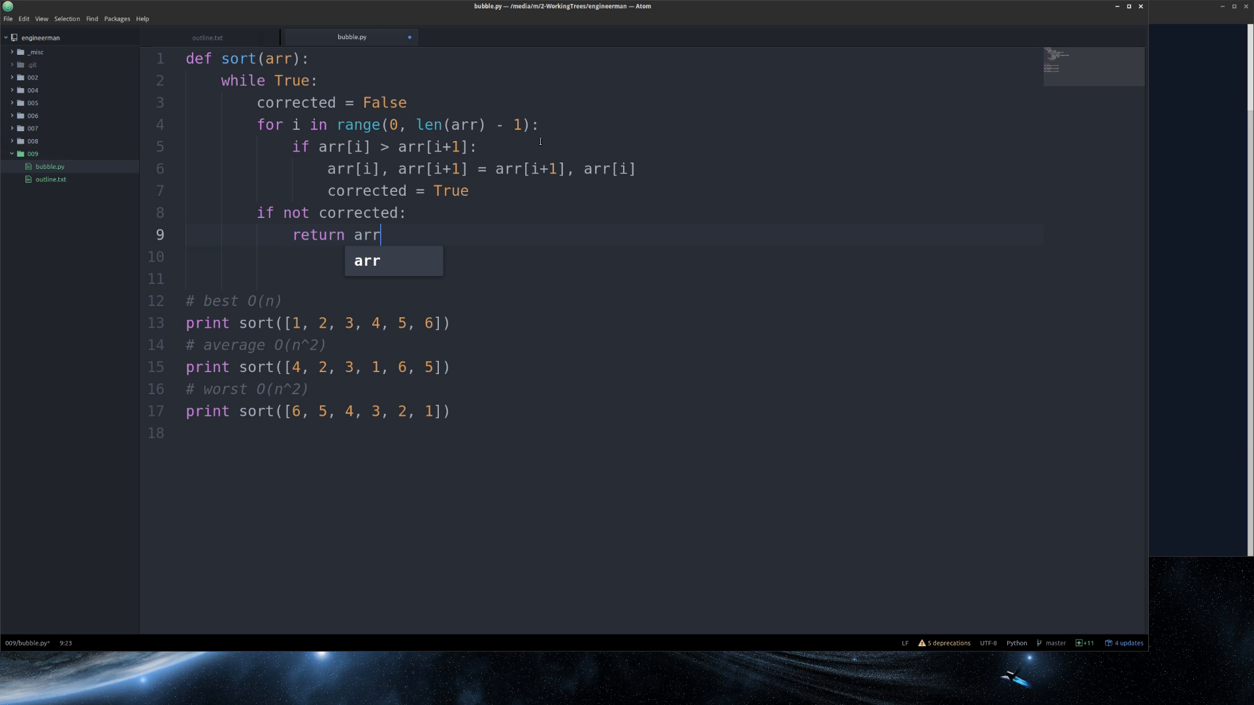
key(escape)
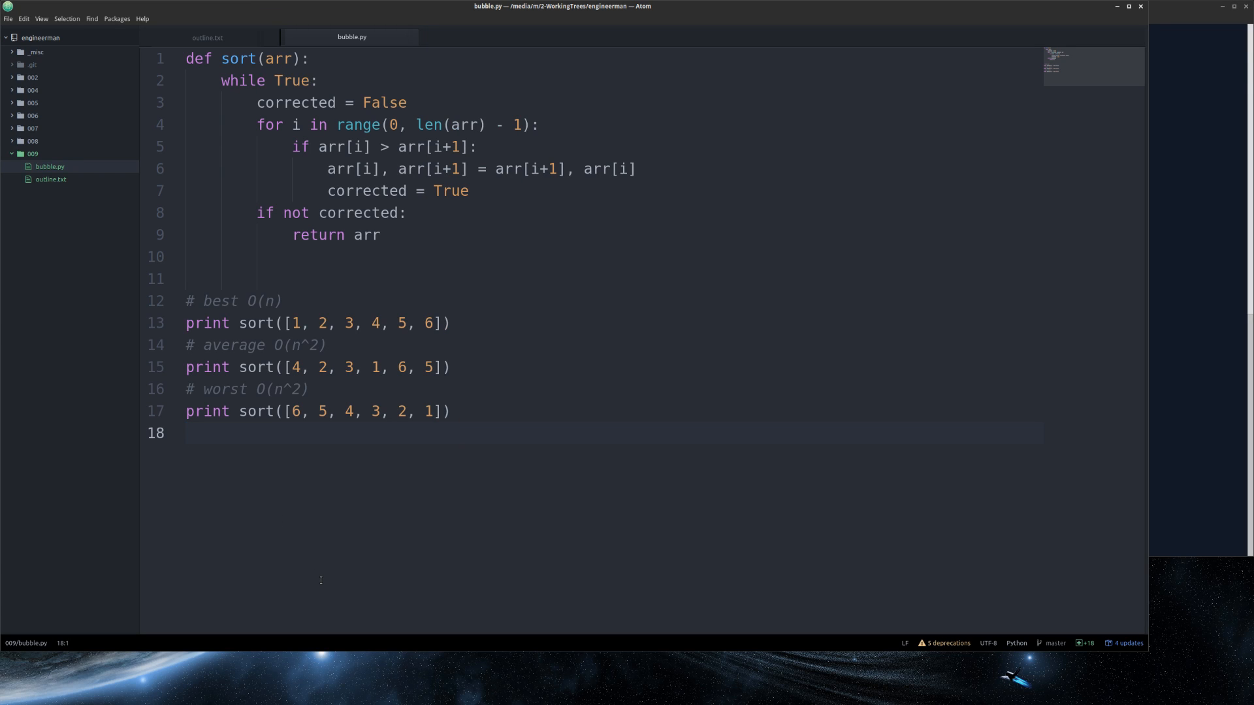
Step: Click on the last line of the saved bubble.py in the editor
click(185, 433)
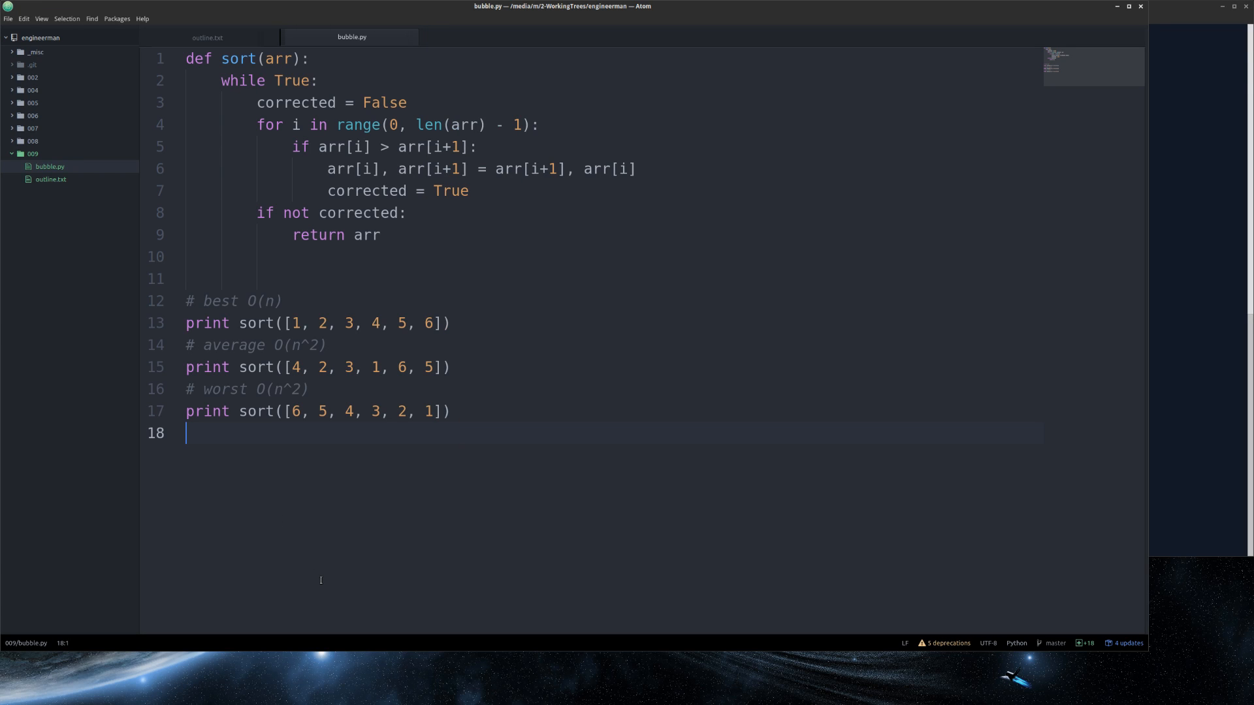